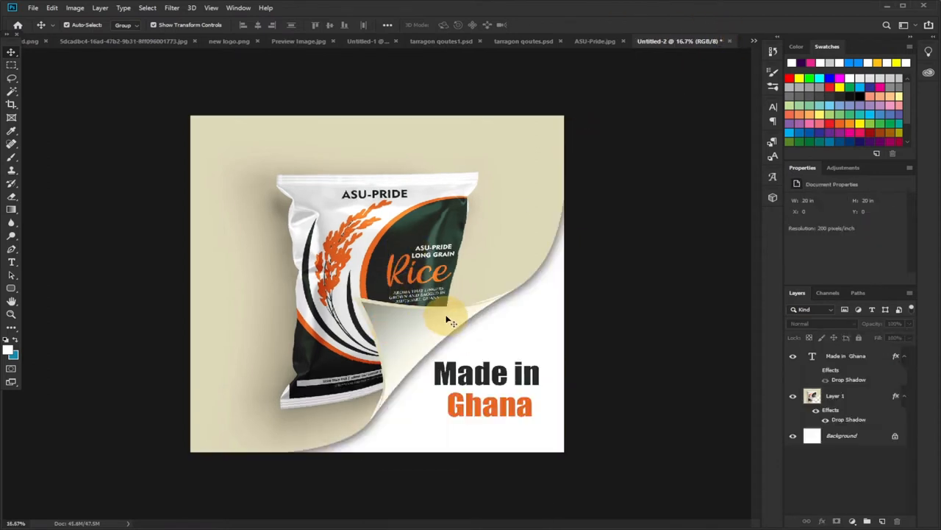
mouse_move(453, 330)
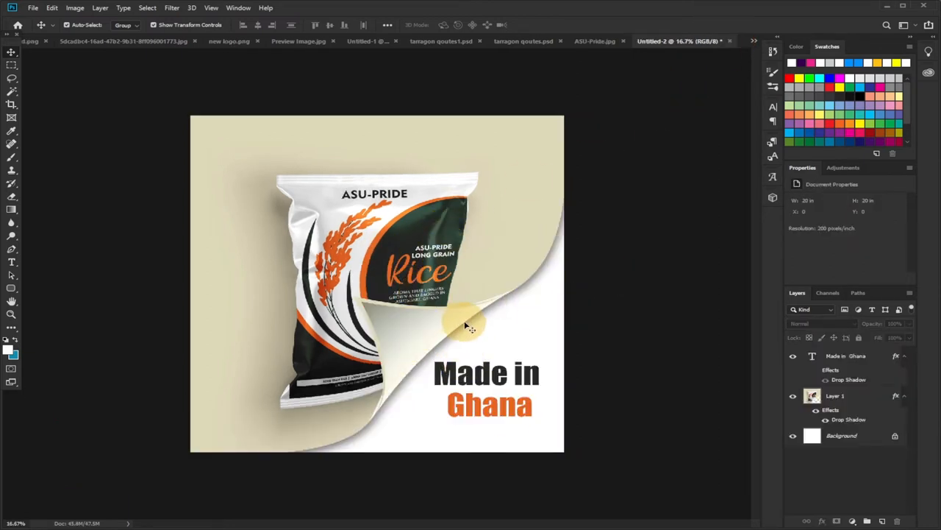
mouse_move(515, 305)
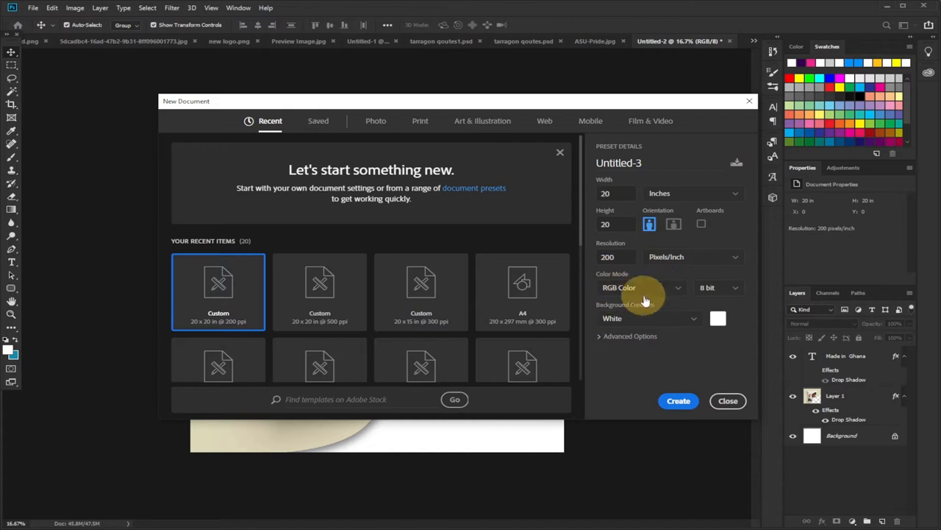
mouse_move(678, 401)
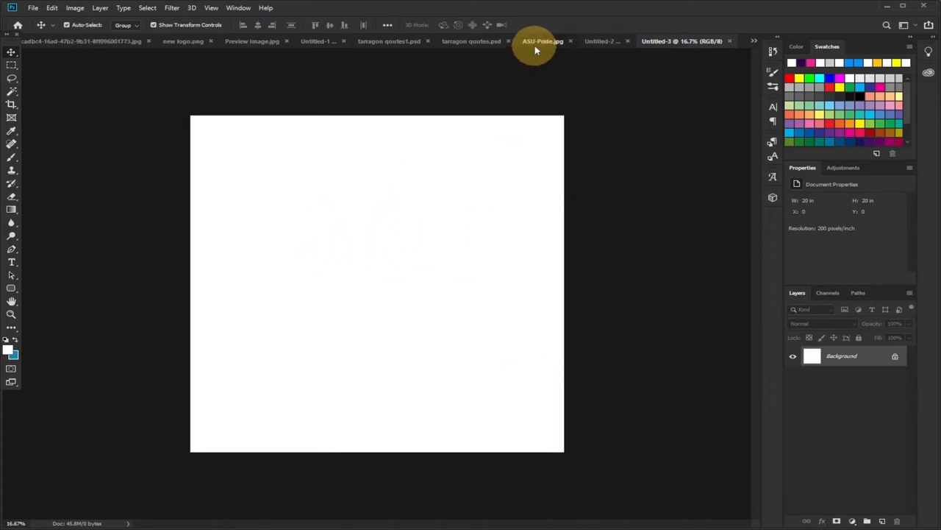
Copy the ASU-Pride.jpg rice bag image and paste it into Untitled-3 as Layer 1.
click(541, 41)
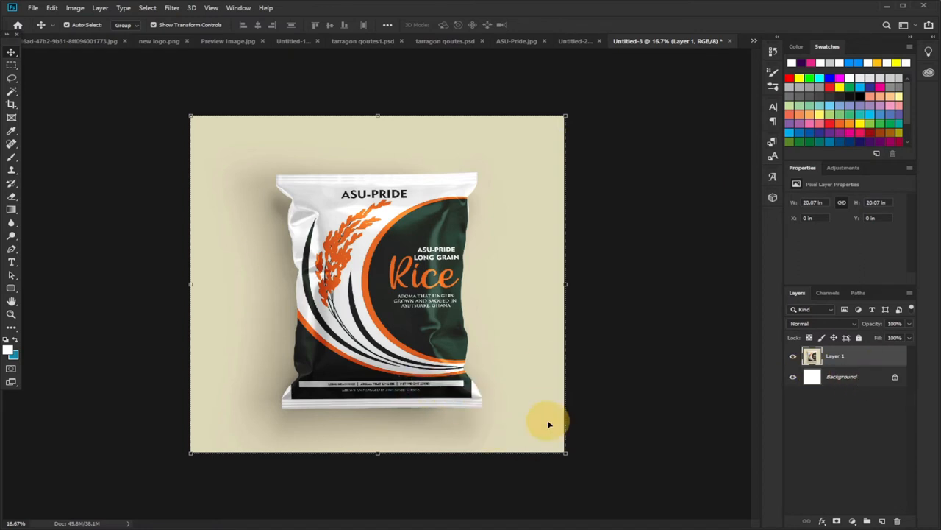
mouse_move(545, 72)
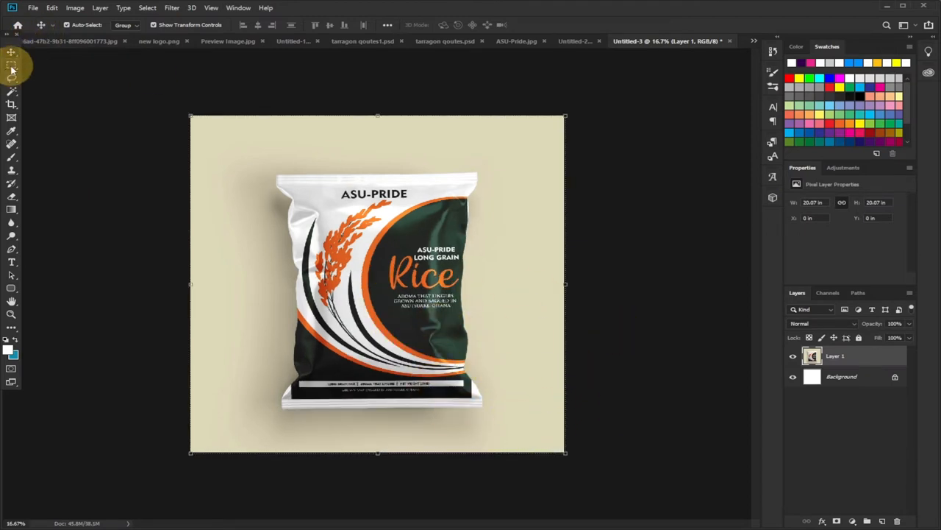
mouse_move(11, 61)
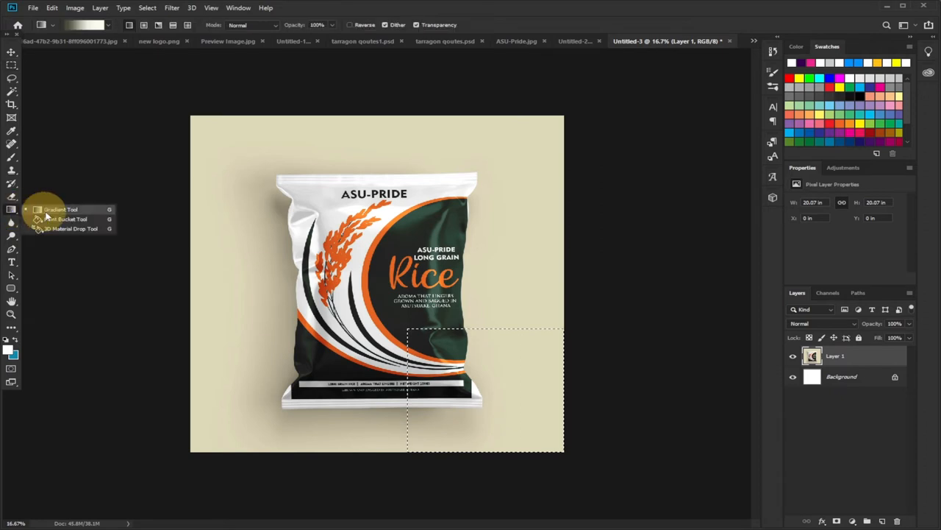
Fill the lower-right marquee with a white-to-cream gradient preset, then deselect.
click(80, 26)
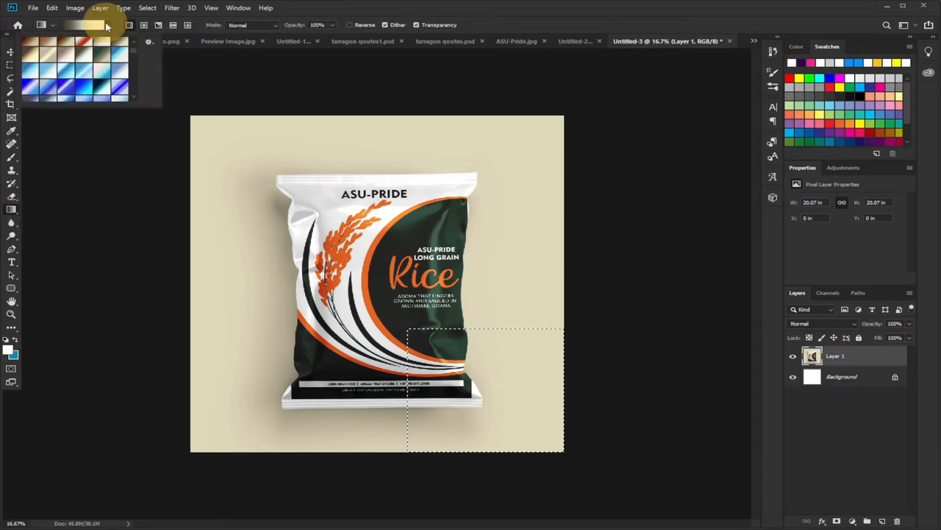
click(81, 26)
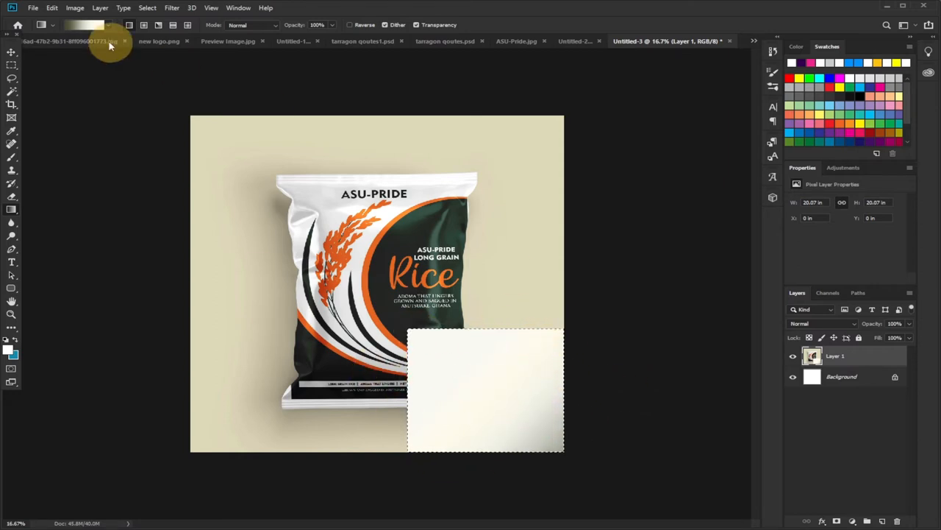
click(146, 8)
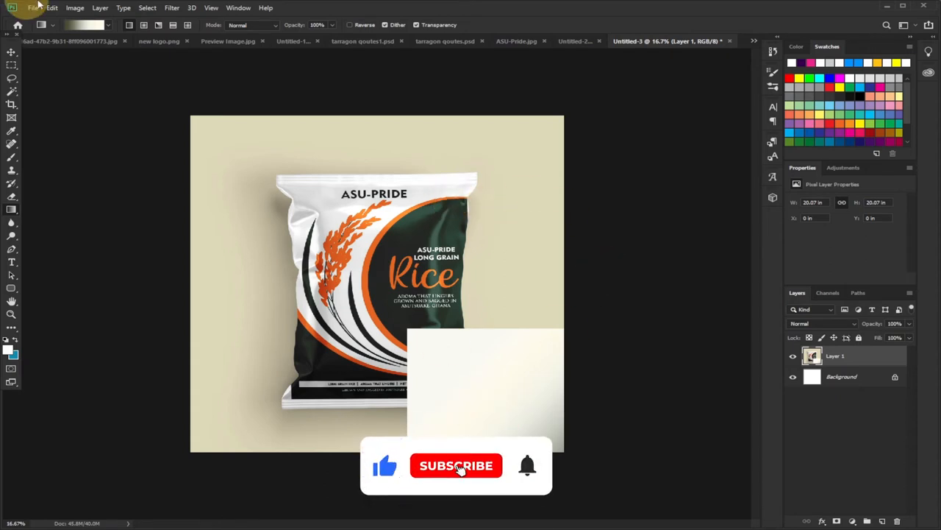
Start a Warp transform on the rice bag layer via Edit > Transform.
click(50, 8)
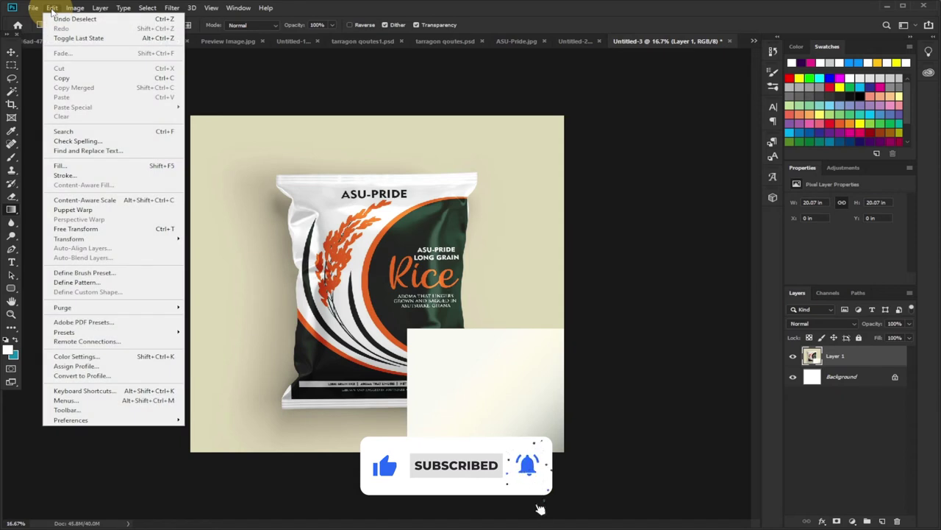
mouse_move(105, 276)
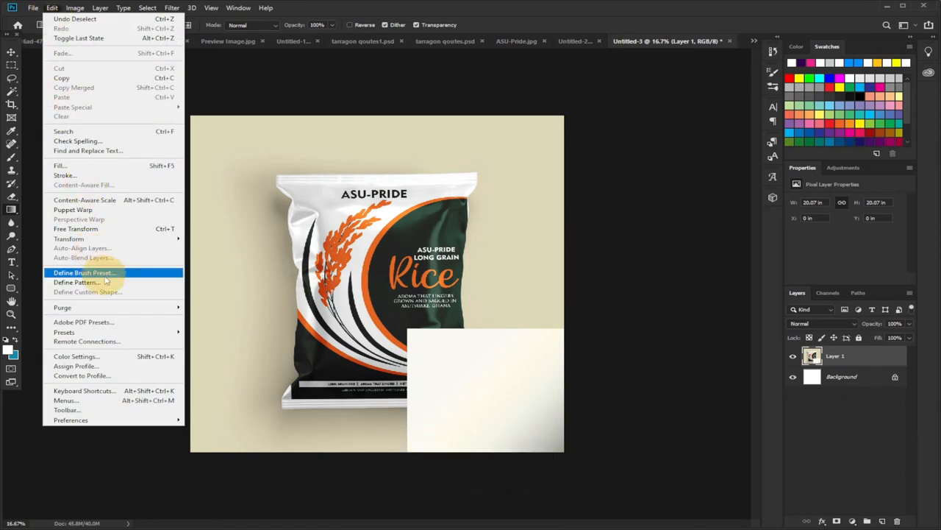
mouse_move(69, 229)
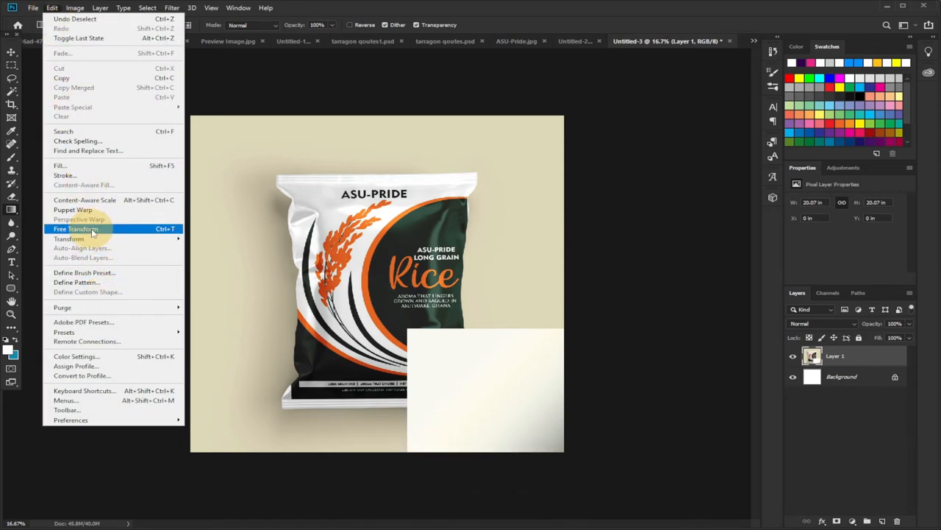
click(74, 229)
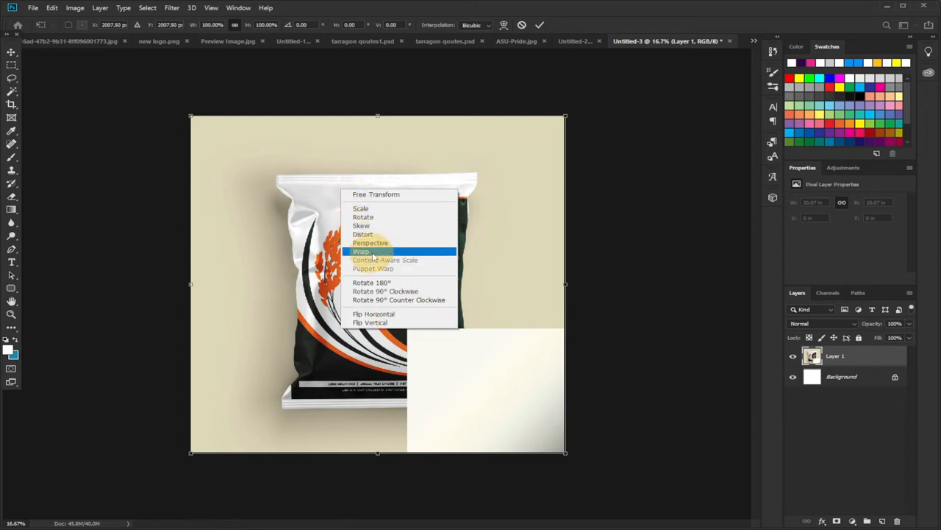
click(359, 251)
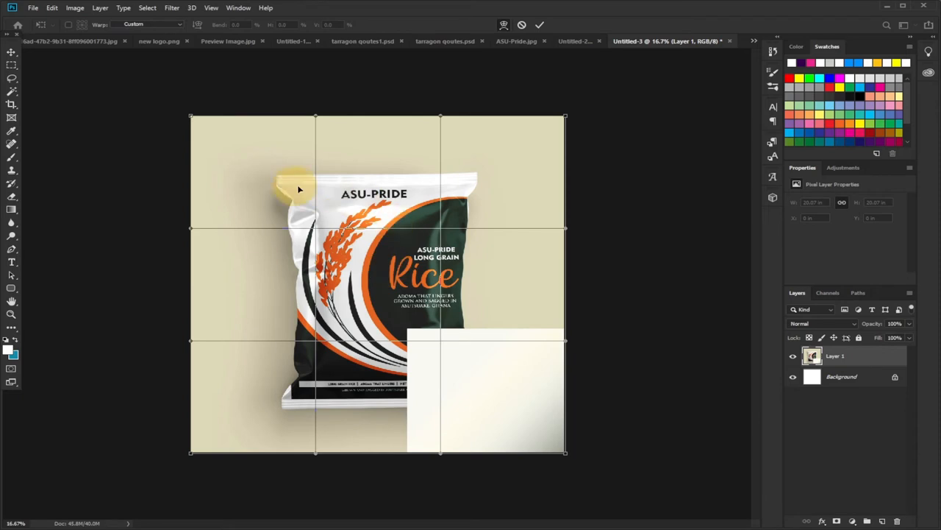
drag(298, 190, 279, 143)
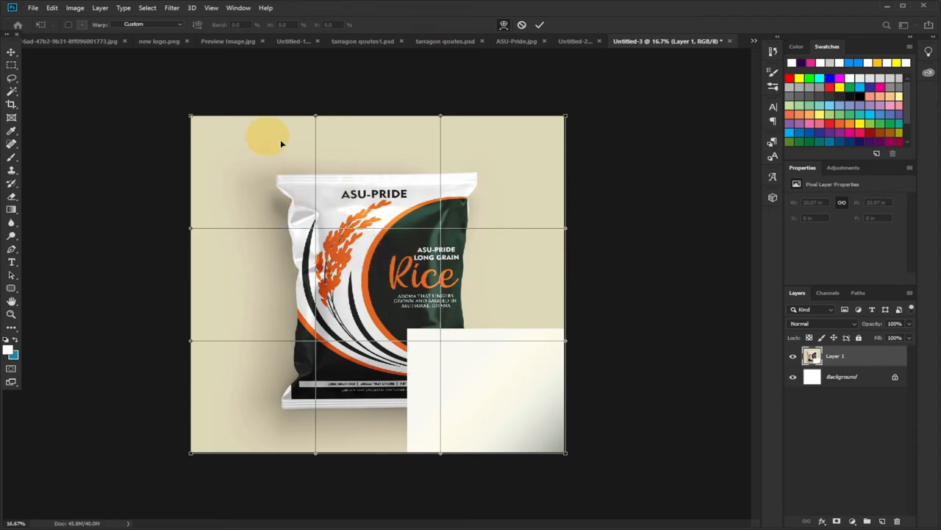
drag(269, 136, 283, 221)
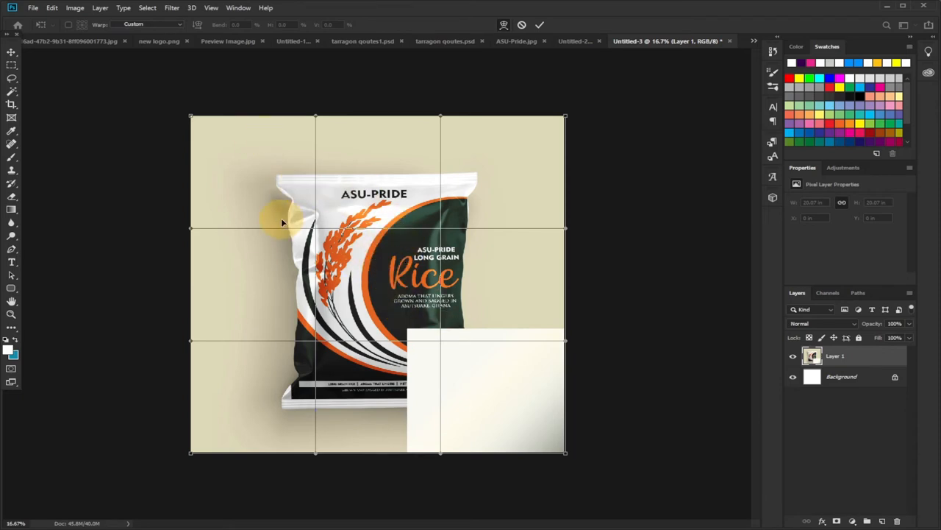
mouse_move(558, 451)
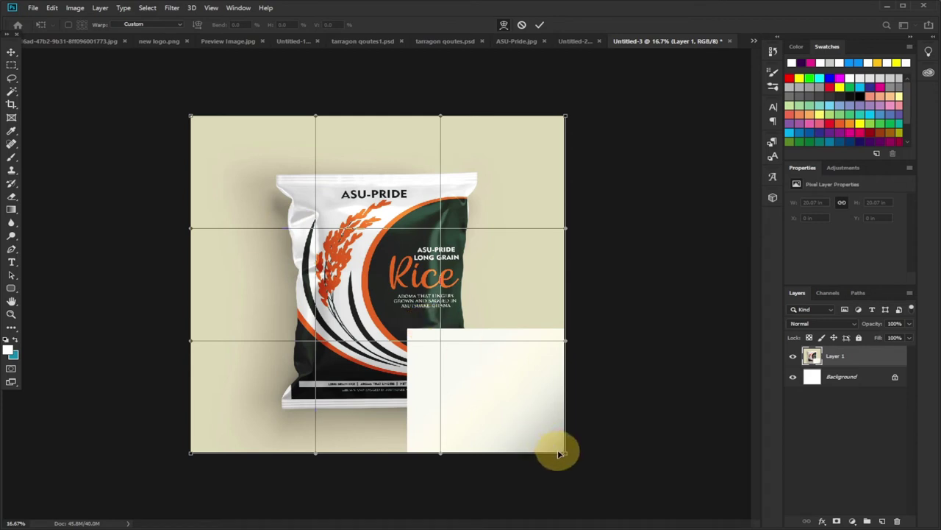
mouse_move(566, 456)
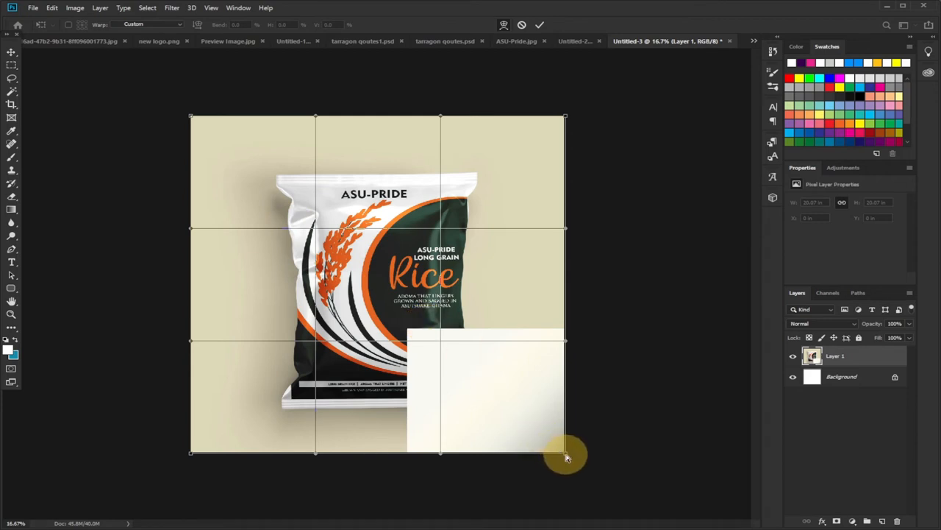
Curl the bottom-right corner up toward the bag, revealing the white corner beneath.
drag(566, 452, 427, 346)
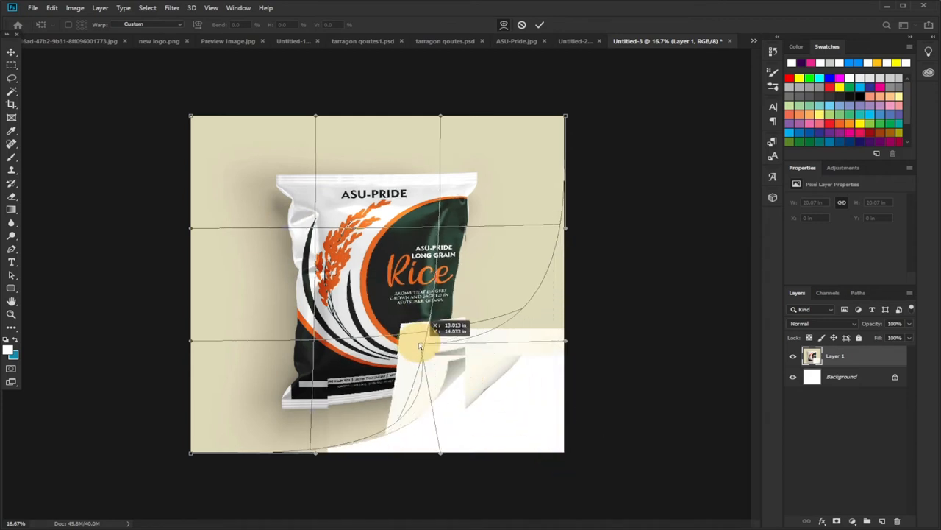
drag(420, 346, 368, 294)
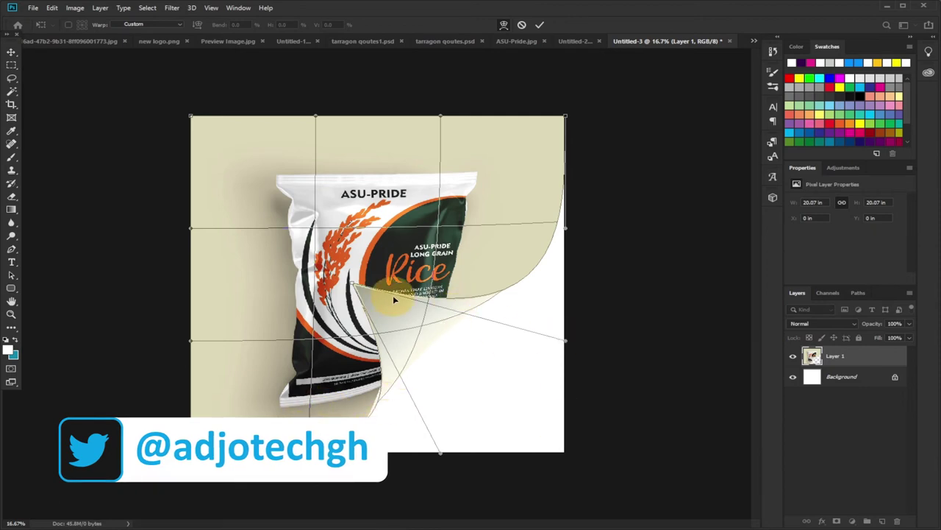
mouse_move(379, 294)
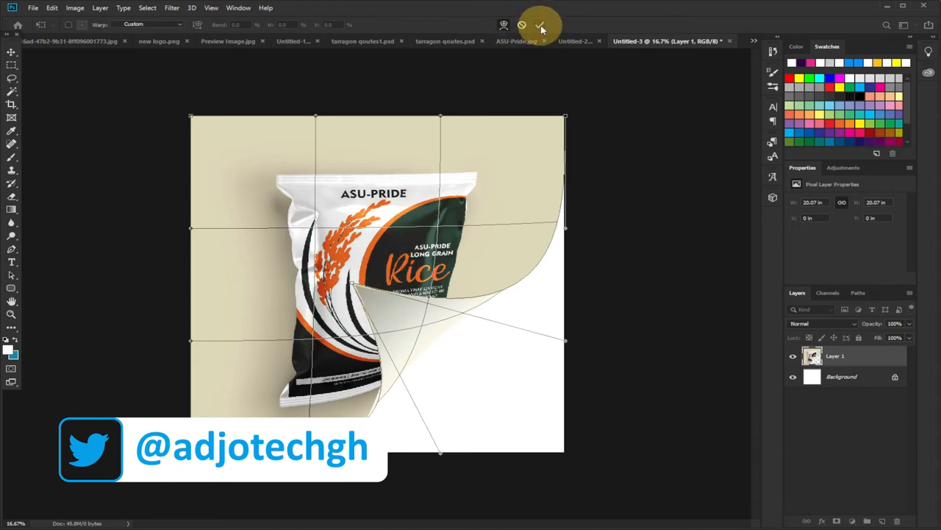
mouse_move(538, 24)
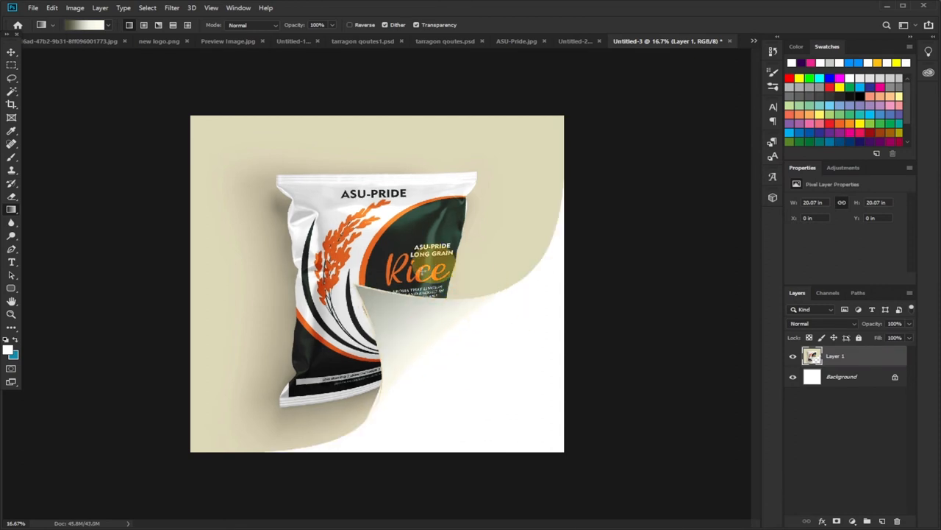
Apply a Drop Shadow to Layer 1 with opacity 25%, distance 30, spread 32, size 106.
click(856, 376)
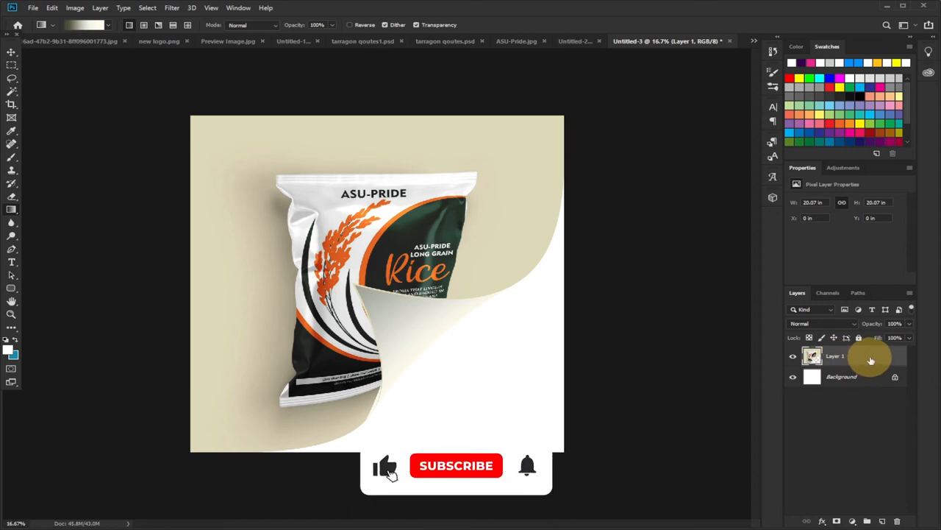
double_click(835, 355)
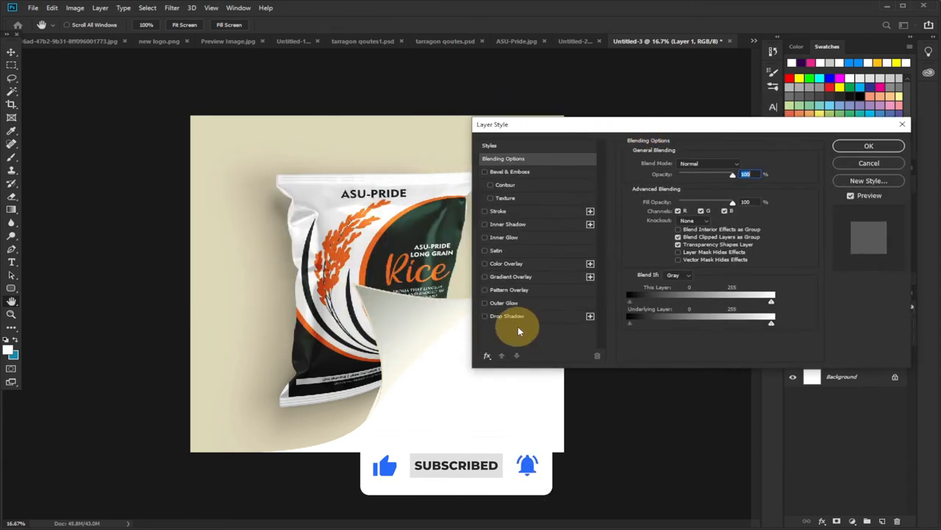
click(522, 316)
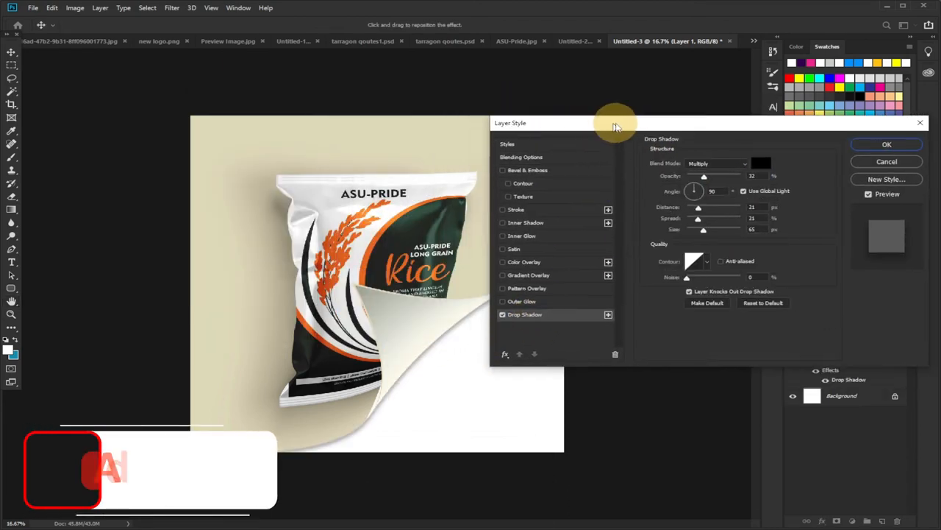
drag(614, 123, 710, 120)
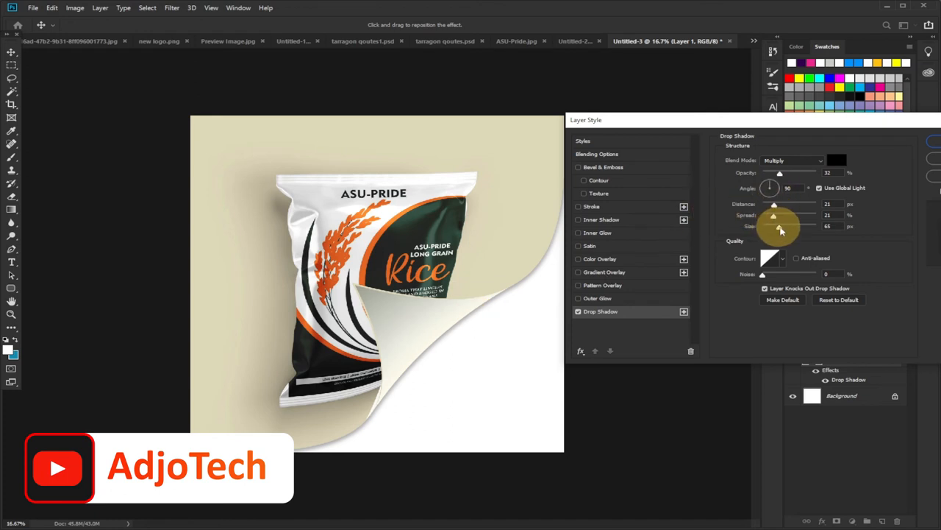
drag(780, 226, 791, 226)
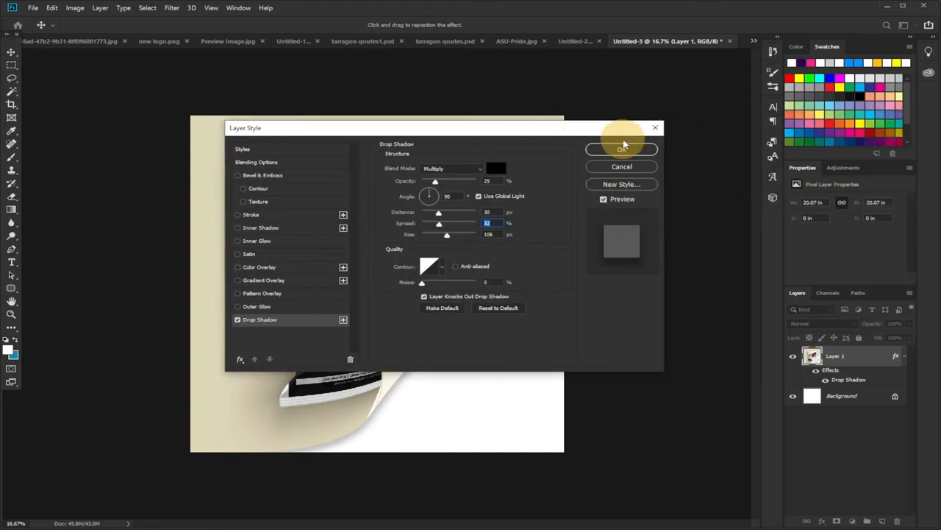
click(621, 148)
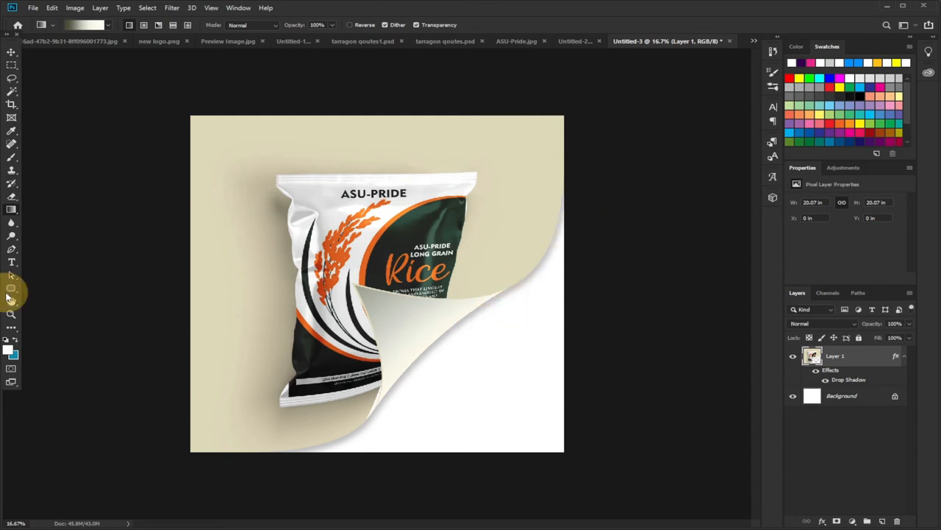
Start a text box on the white corner with the bag's dark green sampled as the text colour.
click(12, 262)
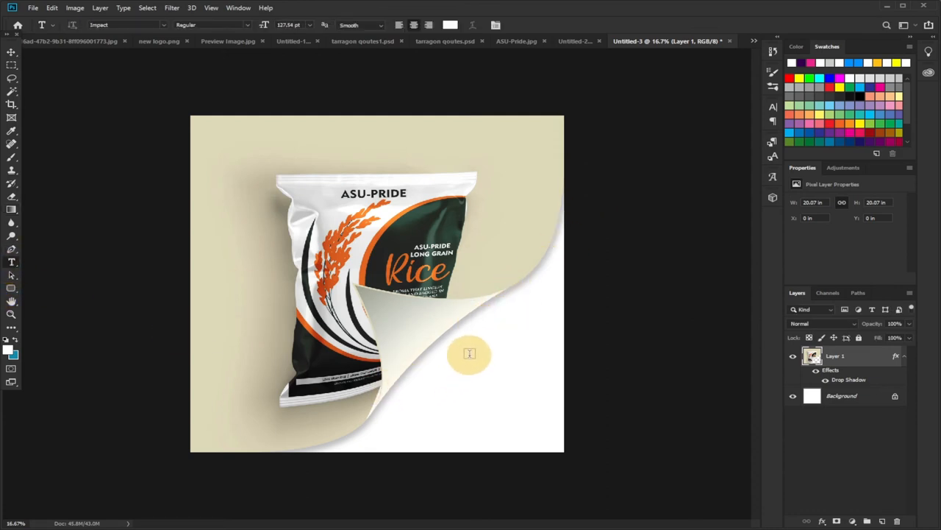
click(469, 343)
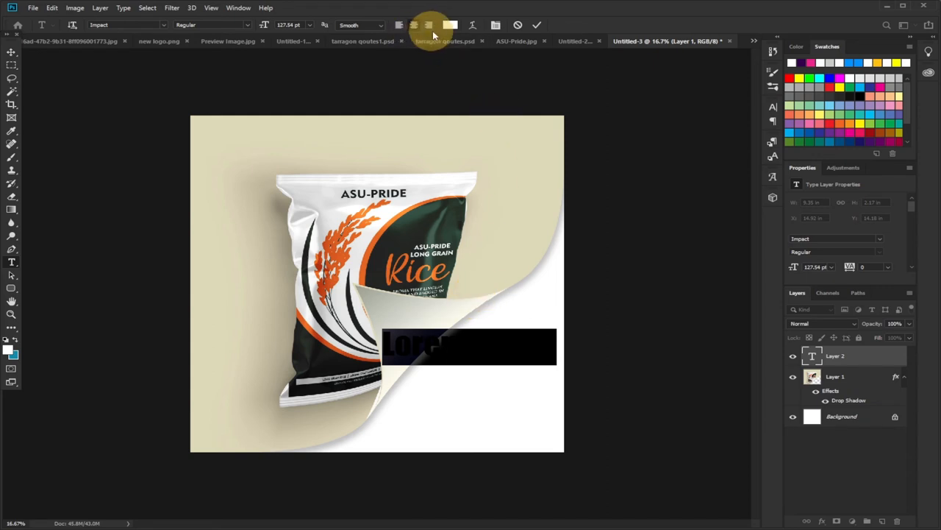
click(451, 24)
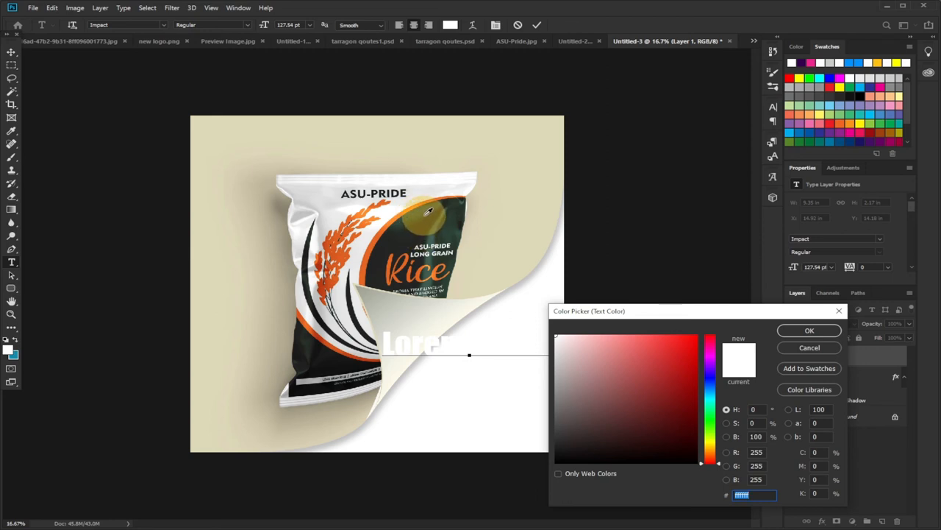
click(809, 330)
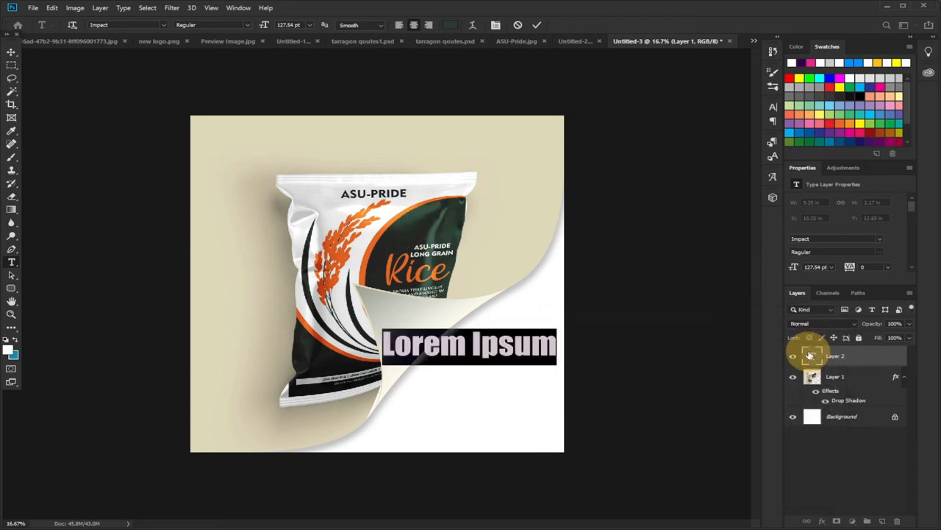
Enter 'MADE IN GHANA' and recolour GHANA to orange #e46924.
text(msfr)
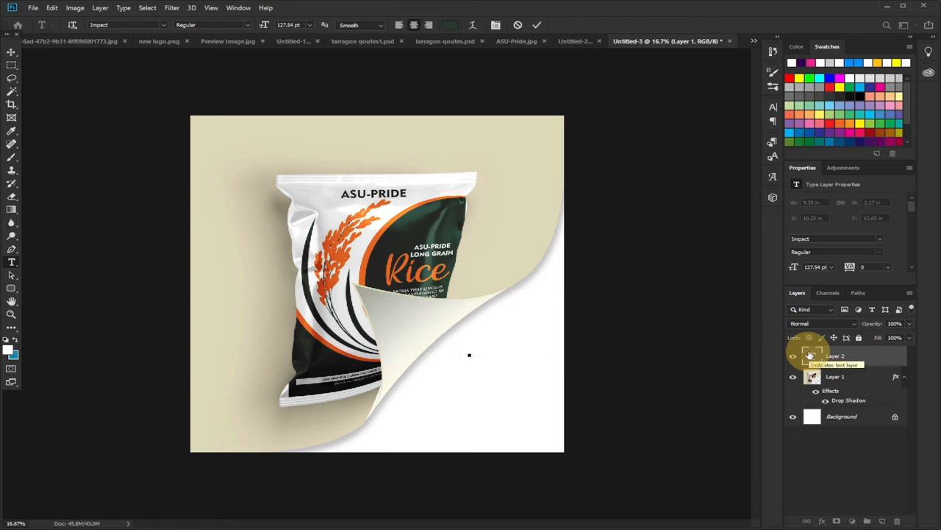
text(MADE IN)
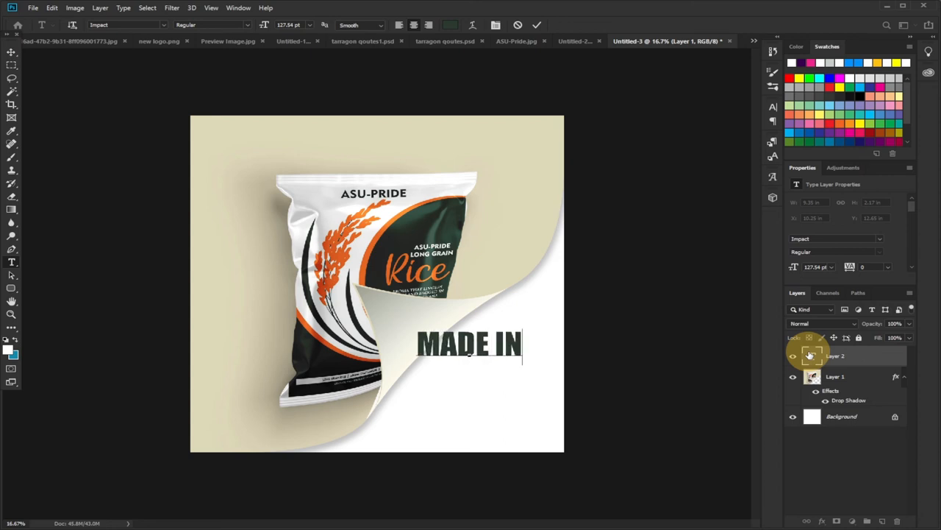
text(GHANA)
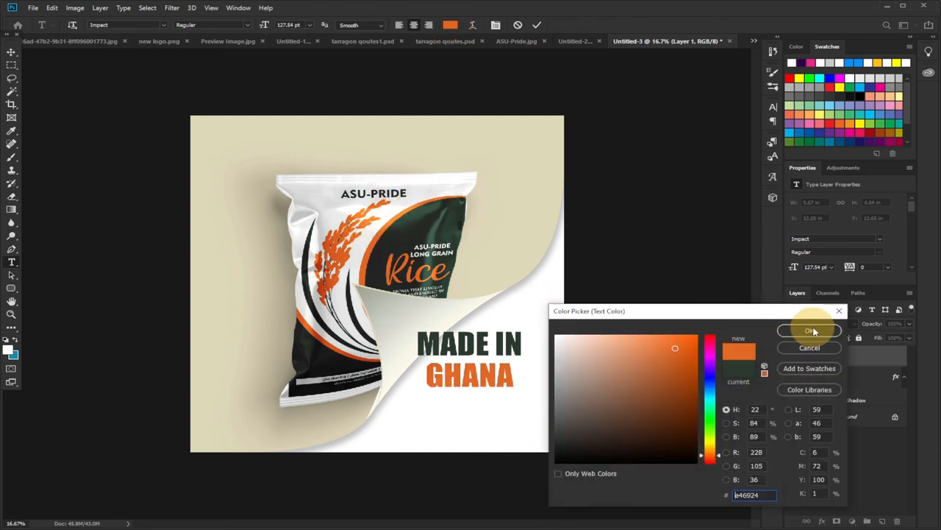
click(809, 330)
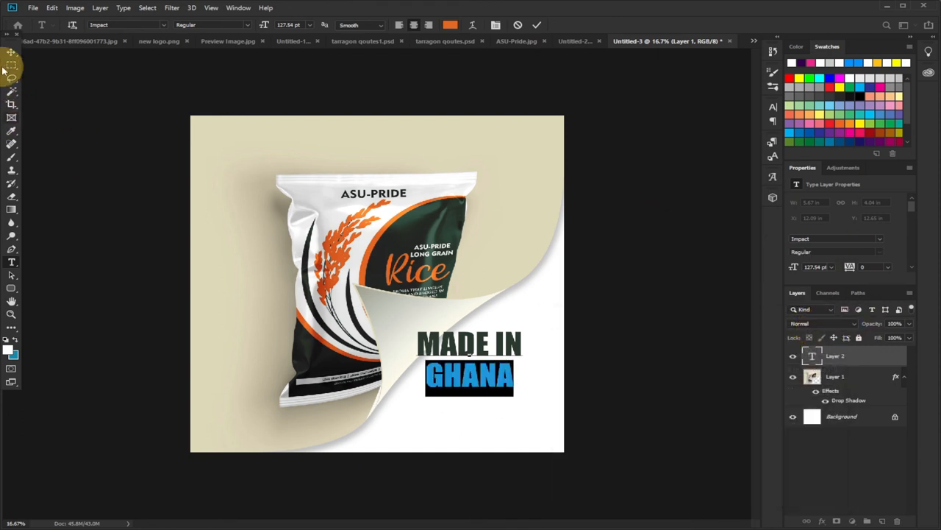
Commit the text with the Move tool and shift MADE IN GHANA lower right on the corner.
click(9, 53)
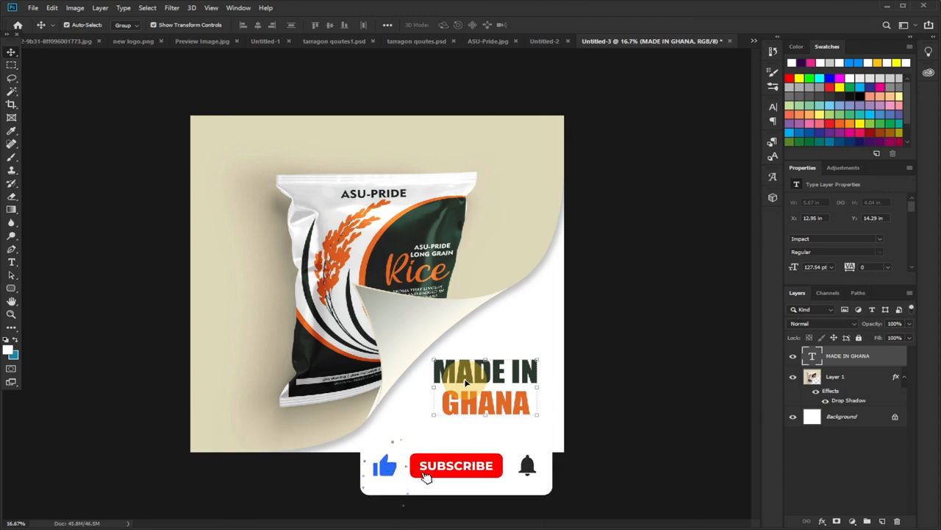
click(456, 466)
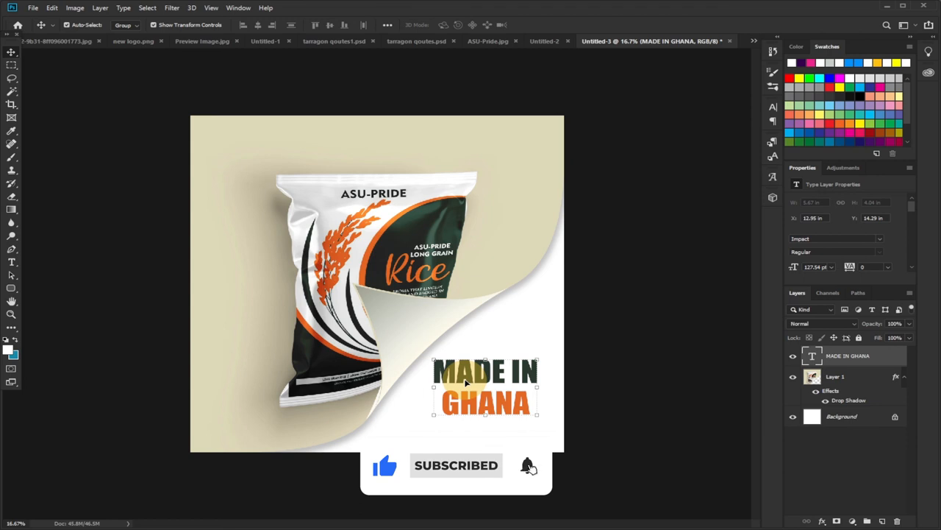